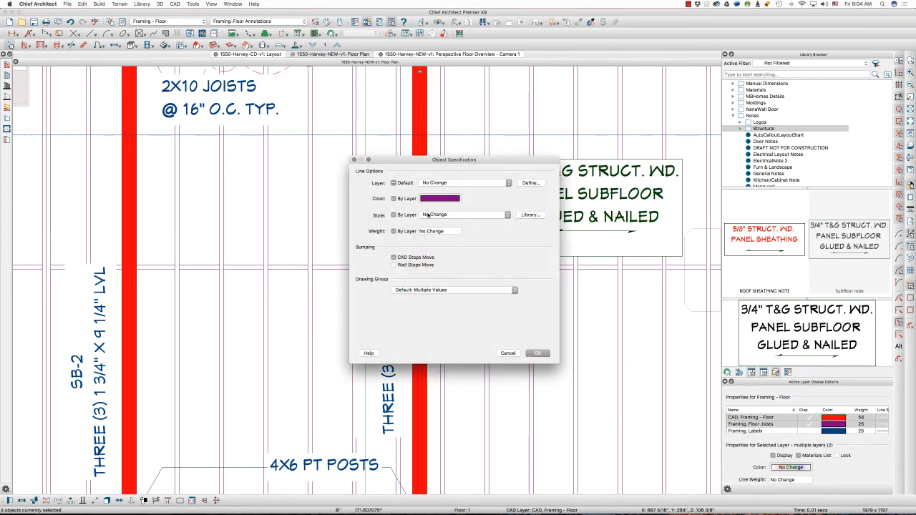
# Confirm the floor joist line and fill settings and bring up the layout page.
pyautogui.click(537, 353)
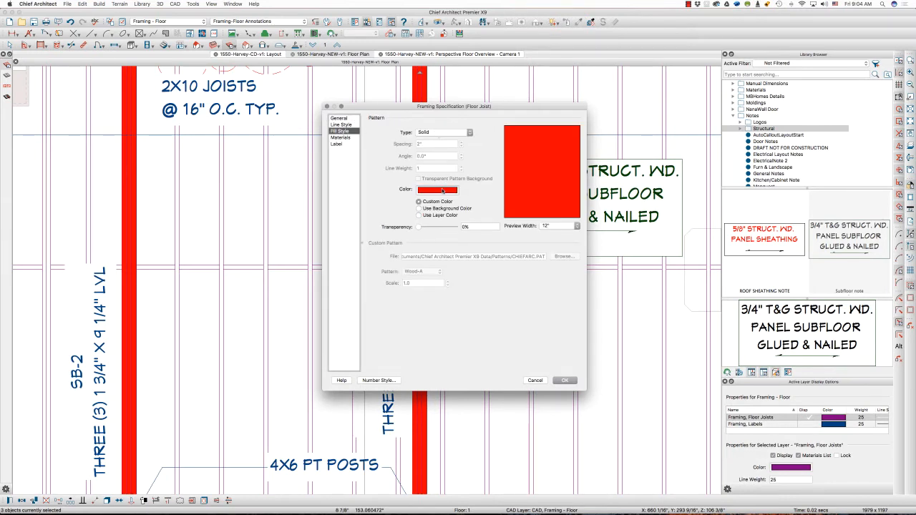
pyautogui.click(341, 138)
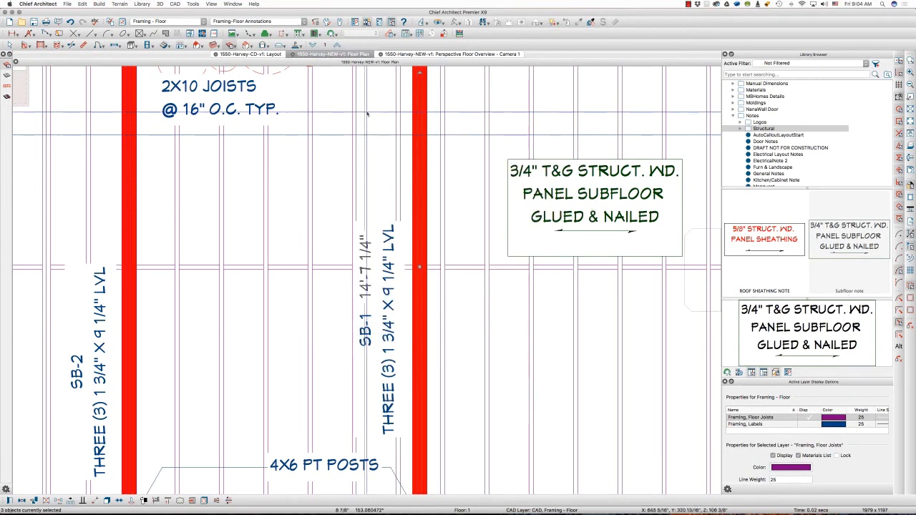
pyautogui.click(247, 55)
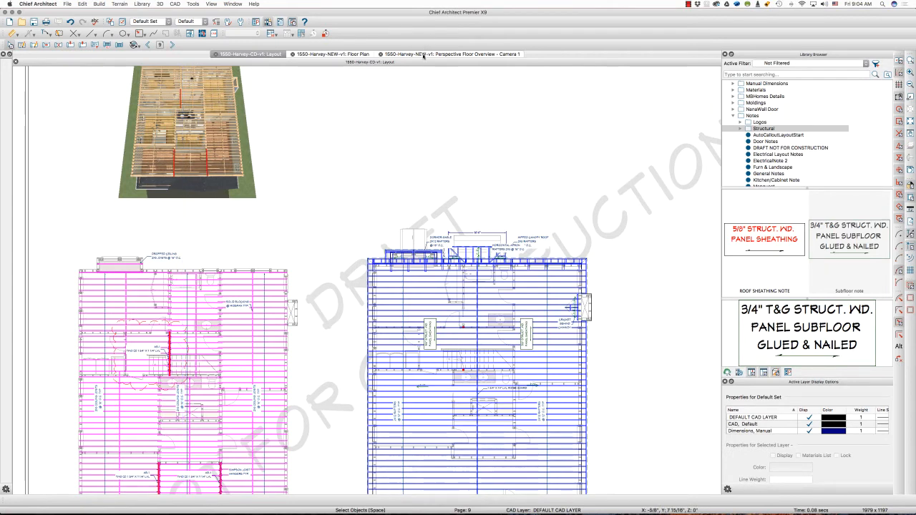
# Switch the 3D overview to the Camera View Roof Framing layer set, then return to the floor framing plan.
pyautogui.click(451, 55)
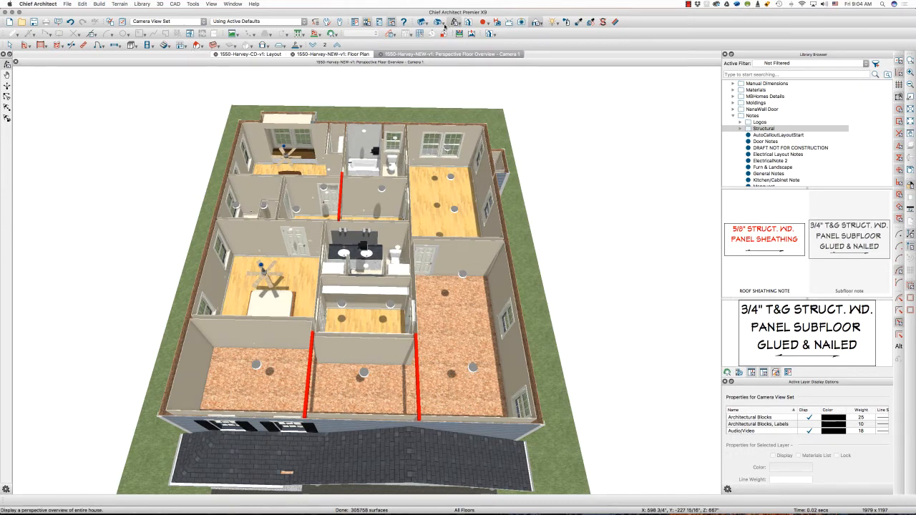
pyautogui.click(444, 21)
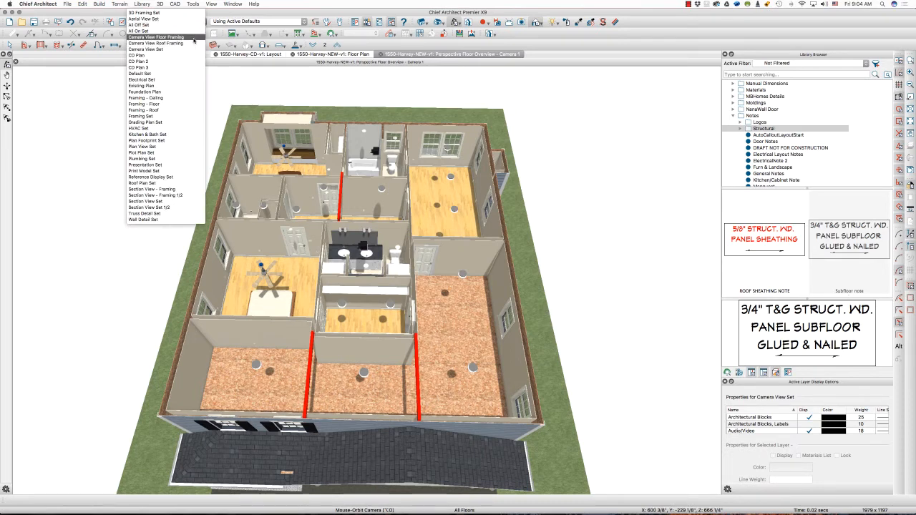
pyautogui.click(155, 37)
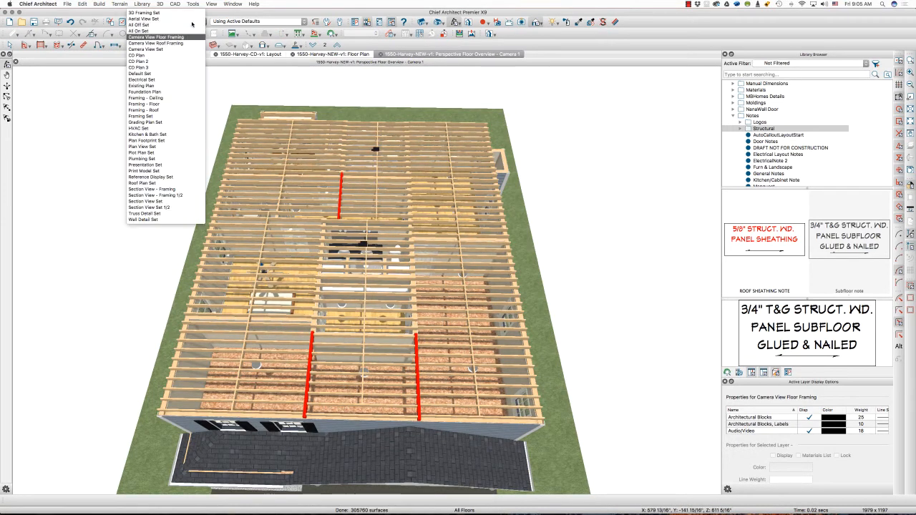
pyautogui.click(154, 43)
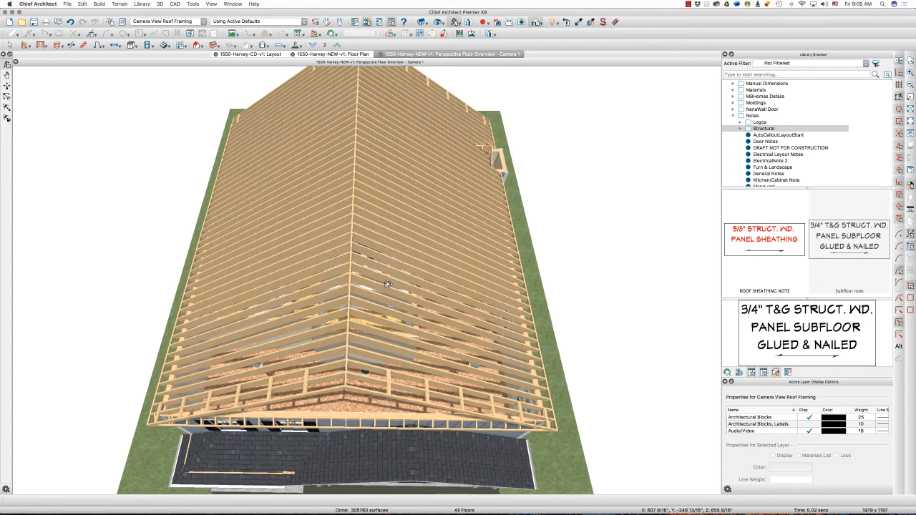
pyautogui.moveTo(361, 450)
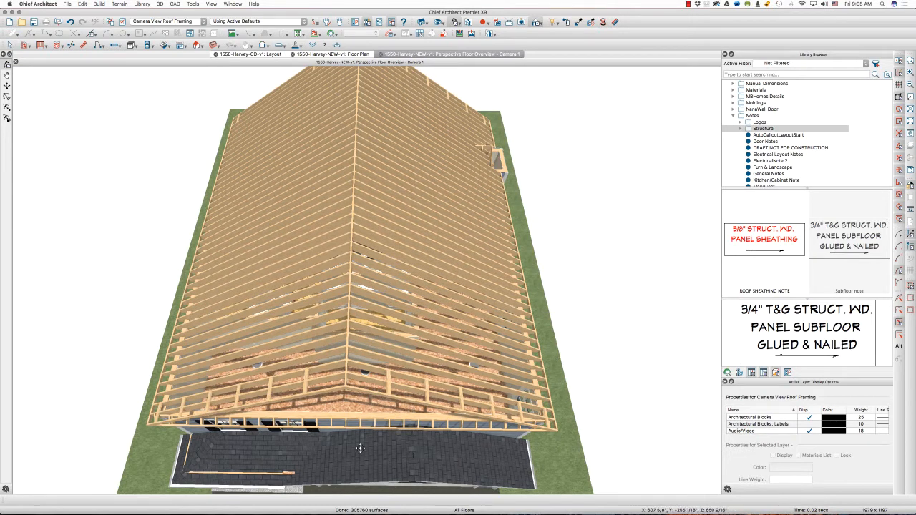
pyautogui.moveTo(322, 455)
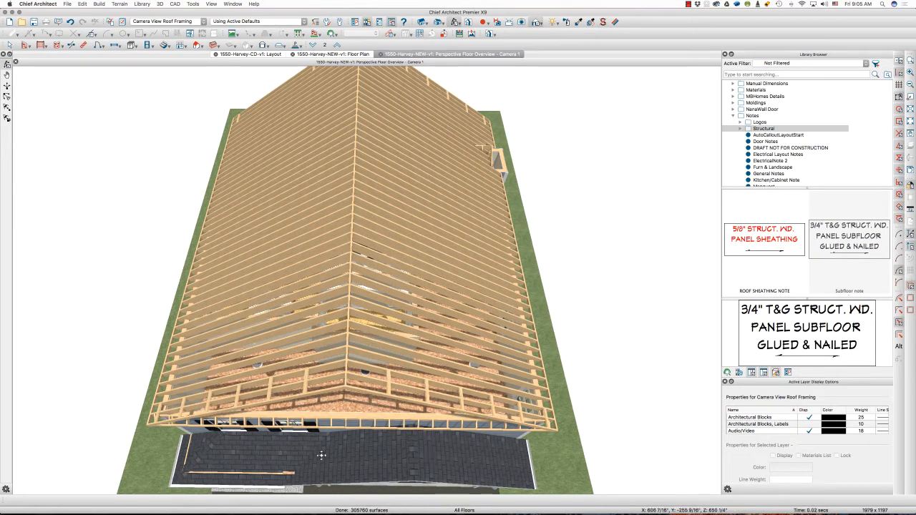
pyautogui.moveTo(375, 458)
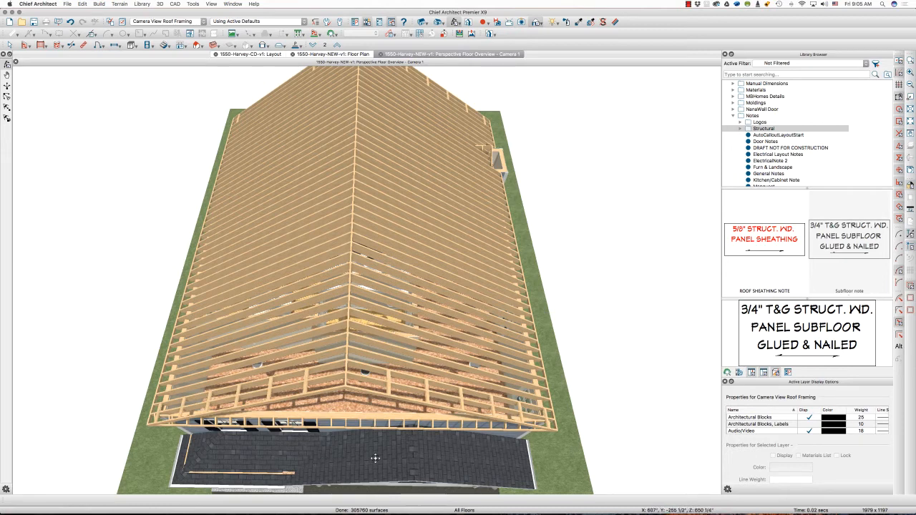
pyautogui.click(333, 54)
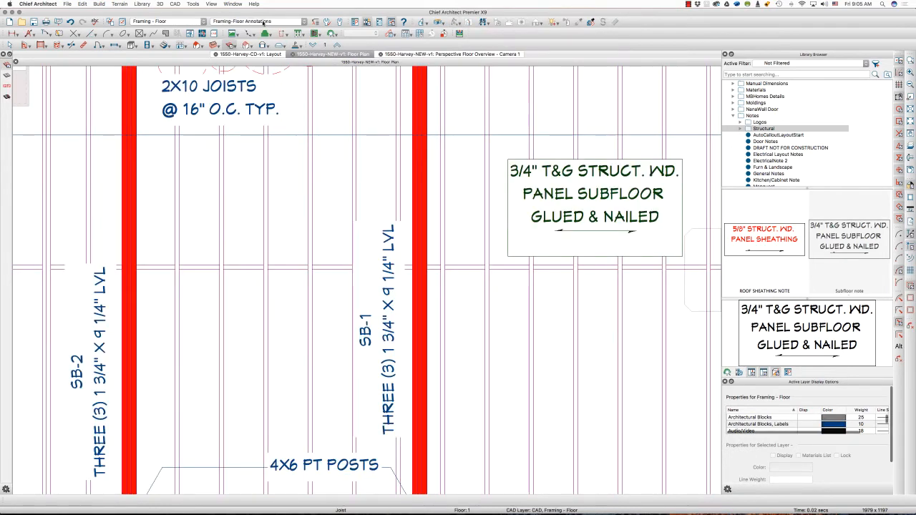
# Show the Roof Plan Set and open the porch roof plane's Roof Plane Specification.
pyautogui.click(255, 21)
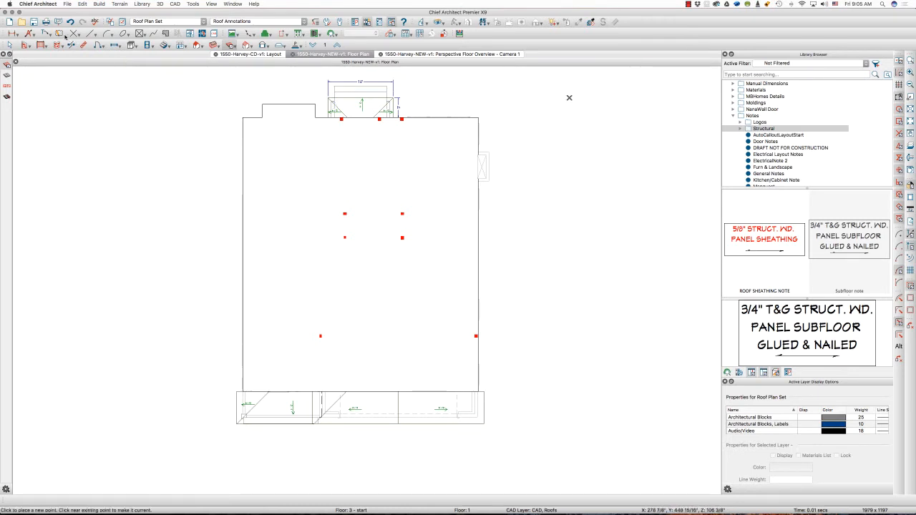
pyautogui.click(75, 44)
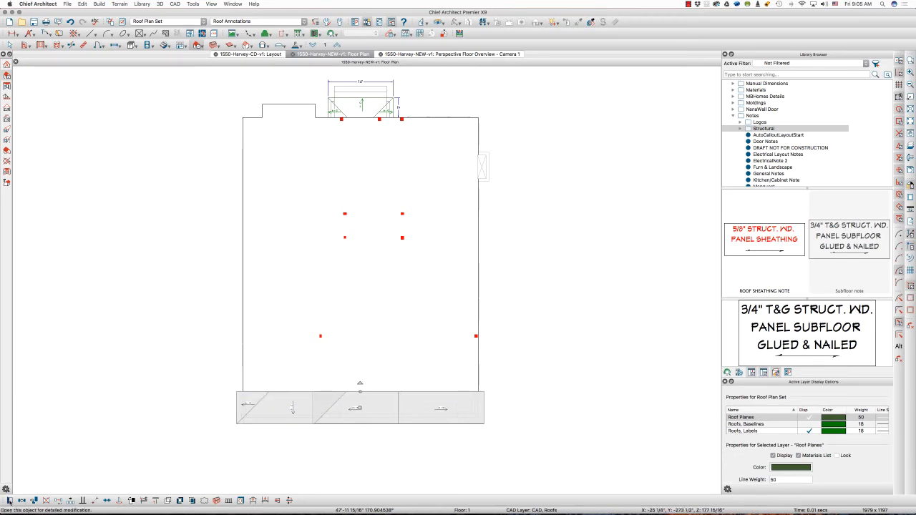
pyautogui.doubleClick(361, 238)
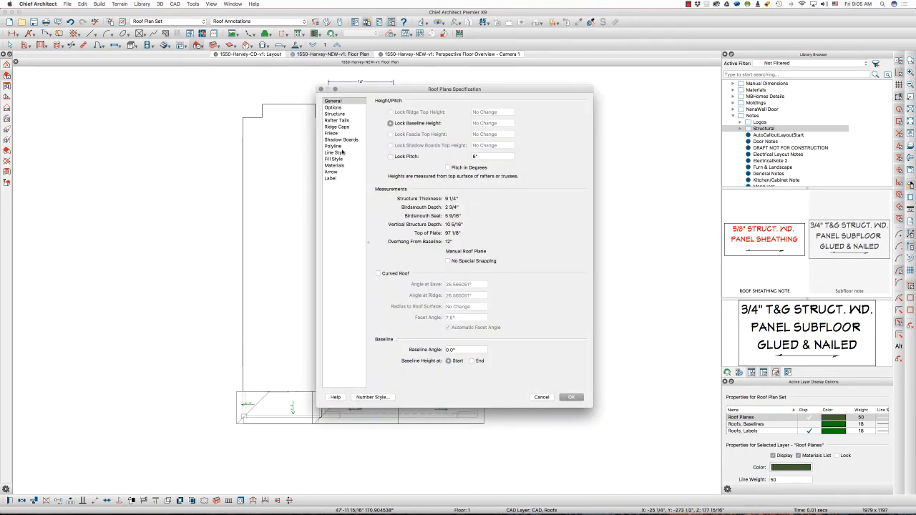
# Define a new layer Roof Planes 2 from the roof plane's Line Options.
pyautogui.click(335, 151)
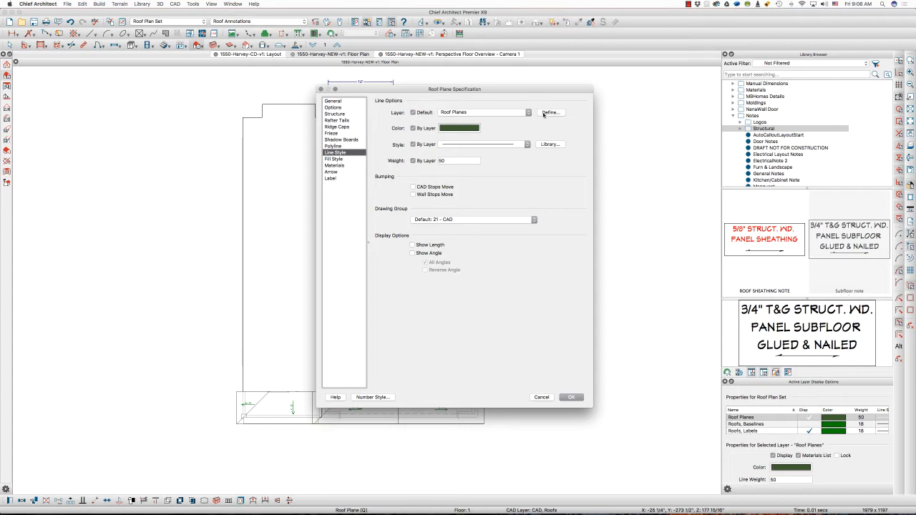
pyautogui.click(551, 112)
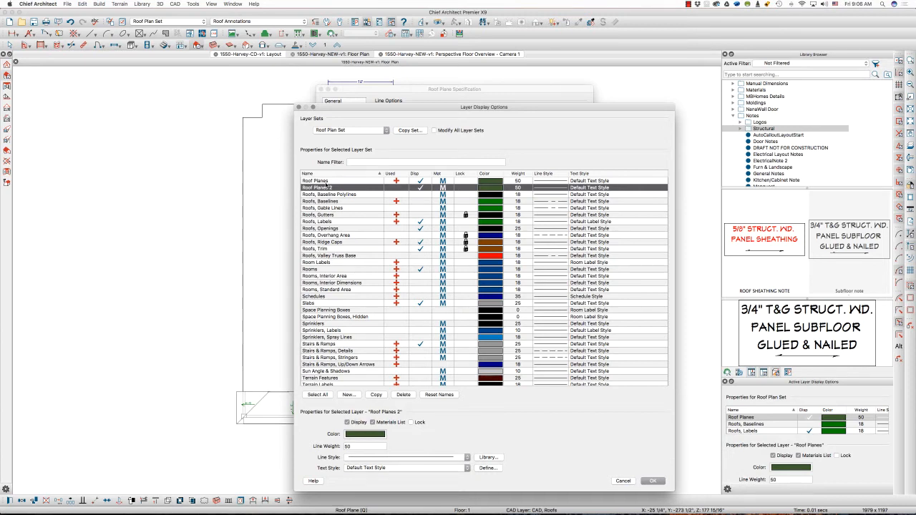
pyautogui.click(421, 188)
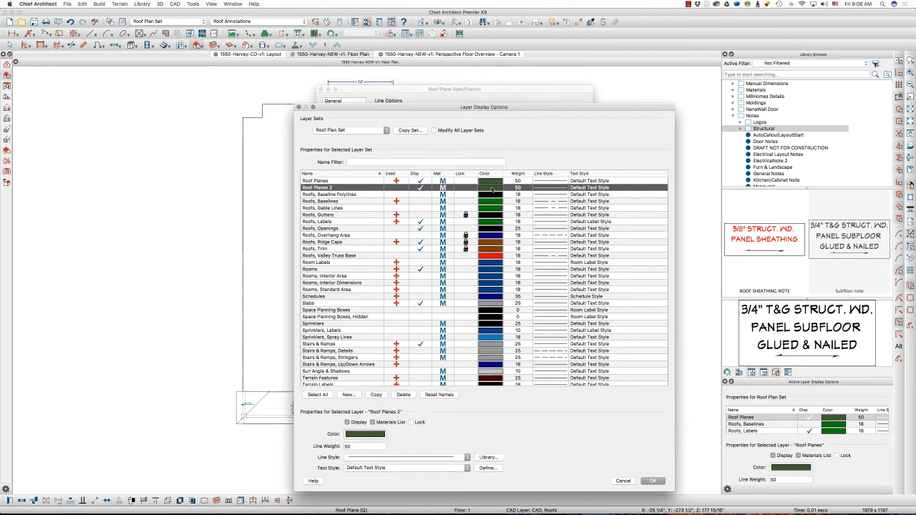
pyautogui.moveTo(598, 436)
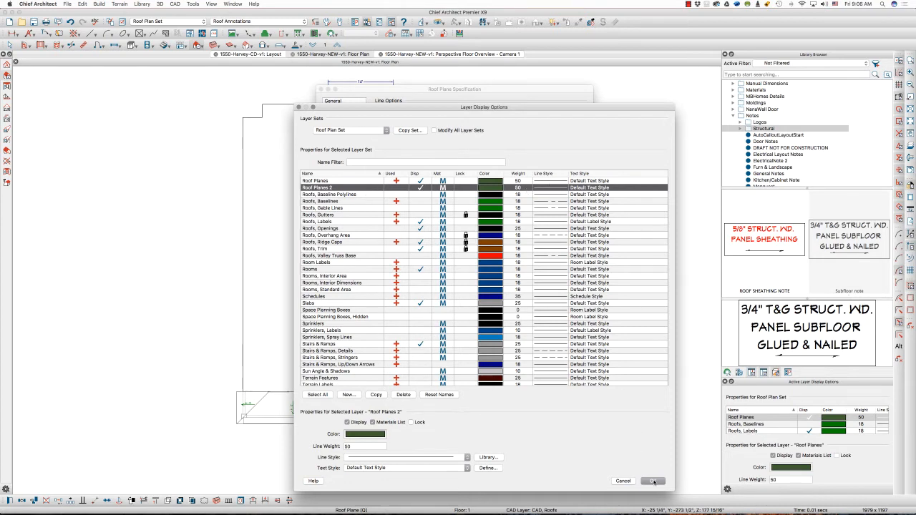
pyautogui.click(653, 481)
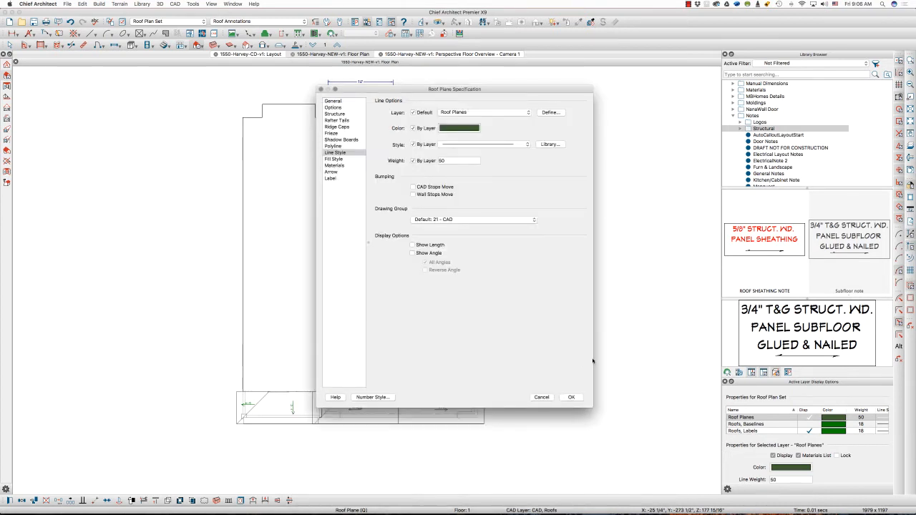
# Assign the porch roof plane to the Roof Planes 2 layer and confirm.
pyautogui.click(484, 111)
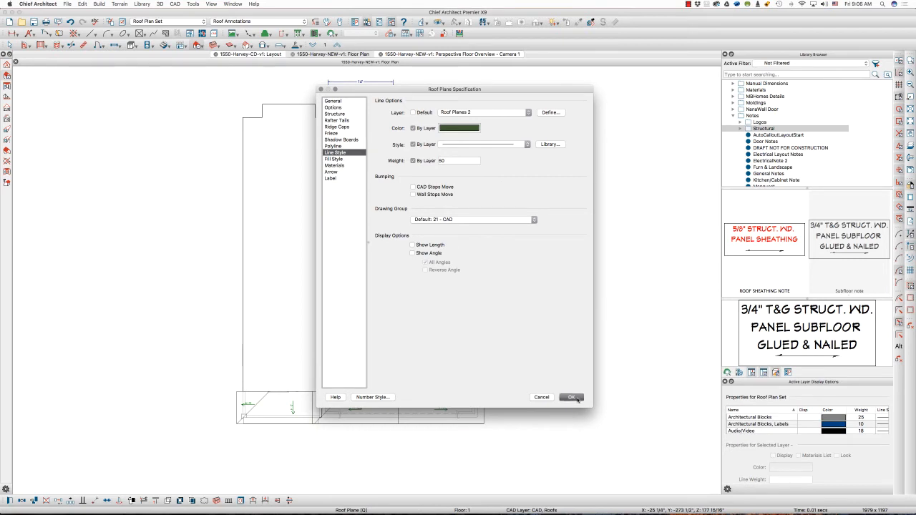
pyautogui.click(570, 398)
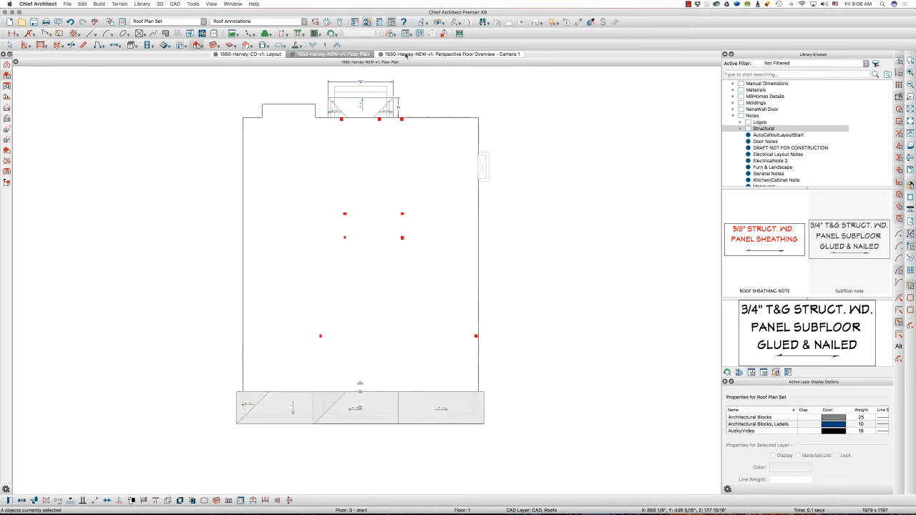
# Turn off display of Roof Planes 2 in the roof framing overview so the porch rafters show.
pyautogui.click(452, 54)
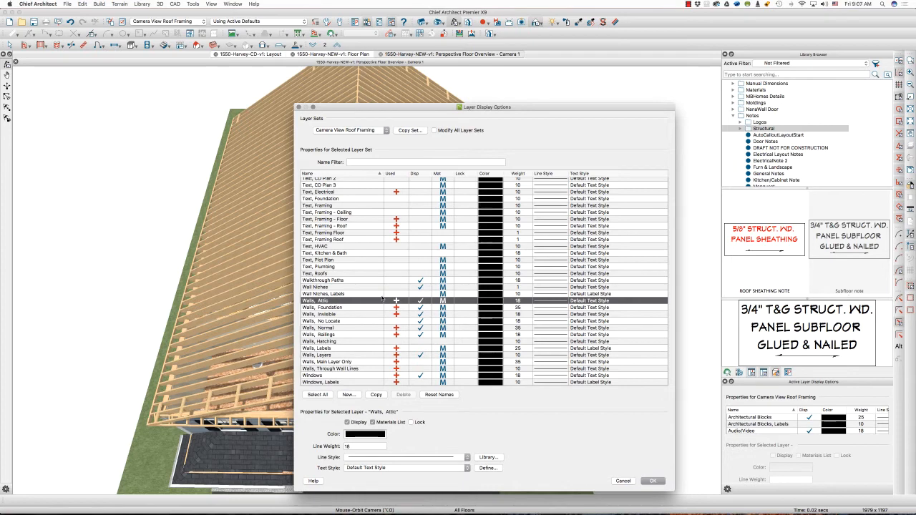
pyautogui.scroll(-3)
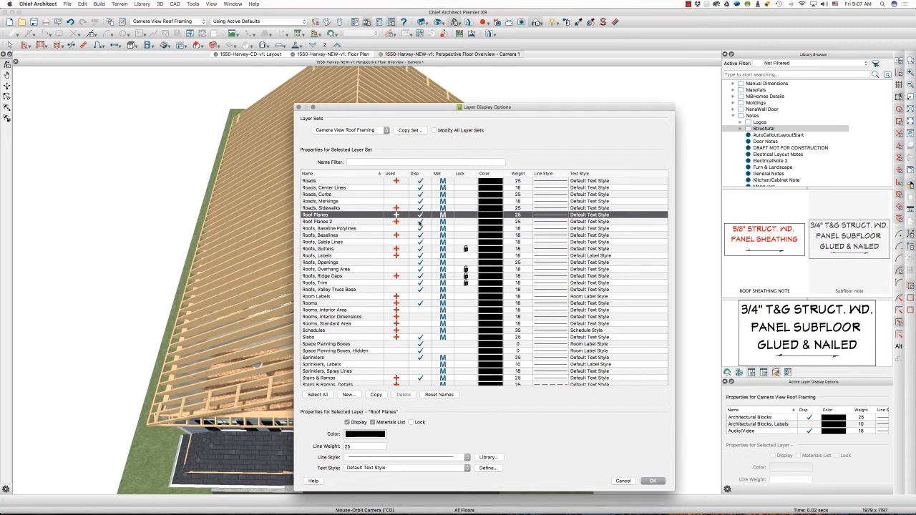
pyautogui.click(327, 221)
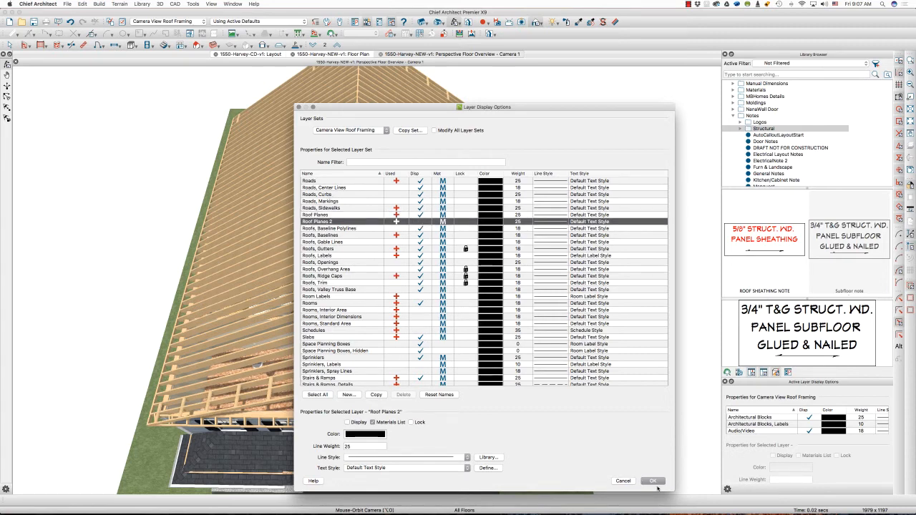
pyautogui.click(653, 481)
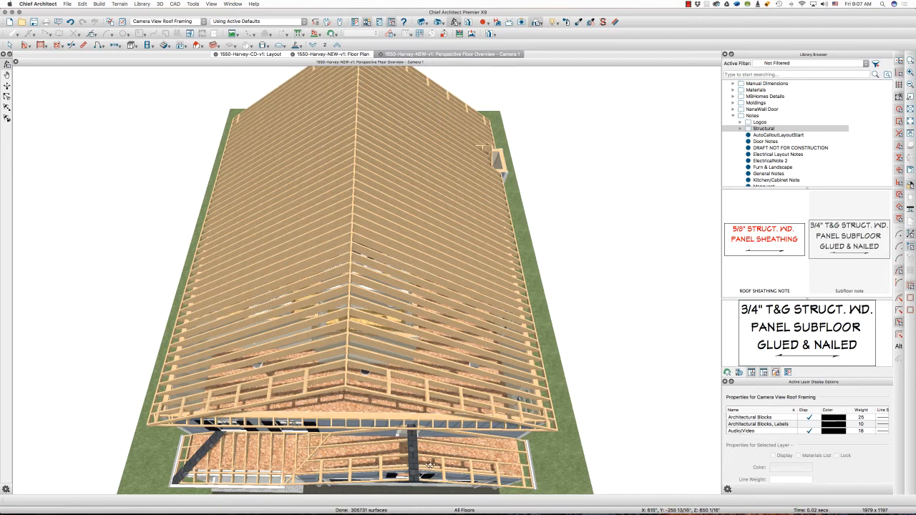
pyautogui.moveTo(454, 89)
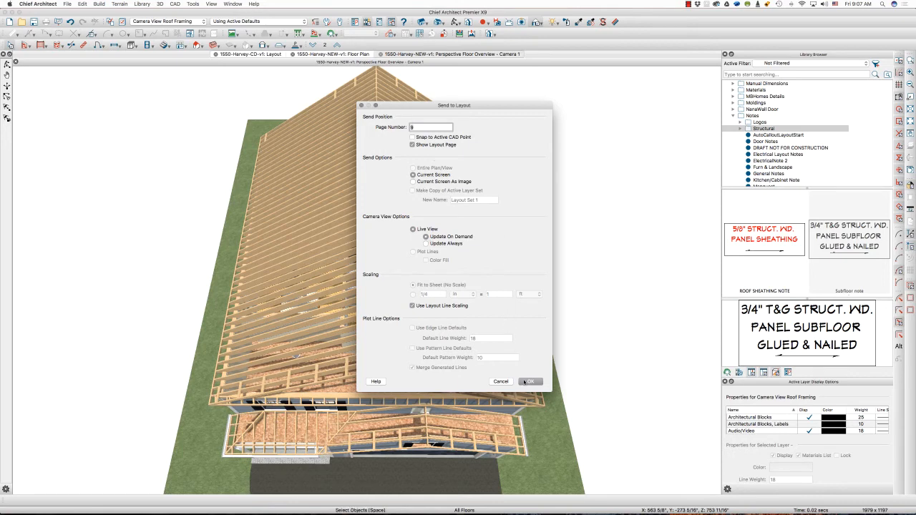
# Send the roof framing overview to the layout page beside the floor framing plans.
pyautogui.click(530, 381)
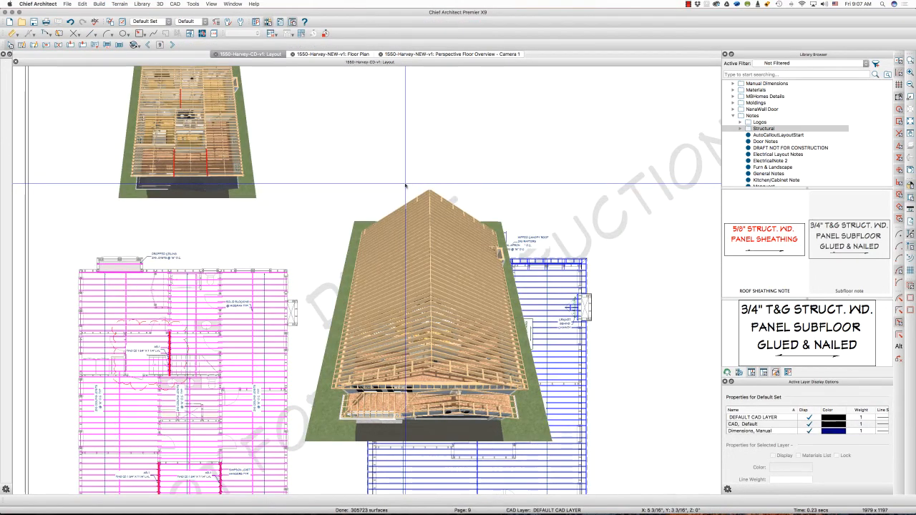